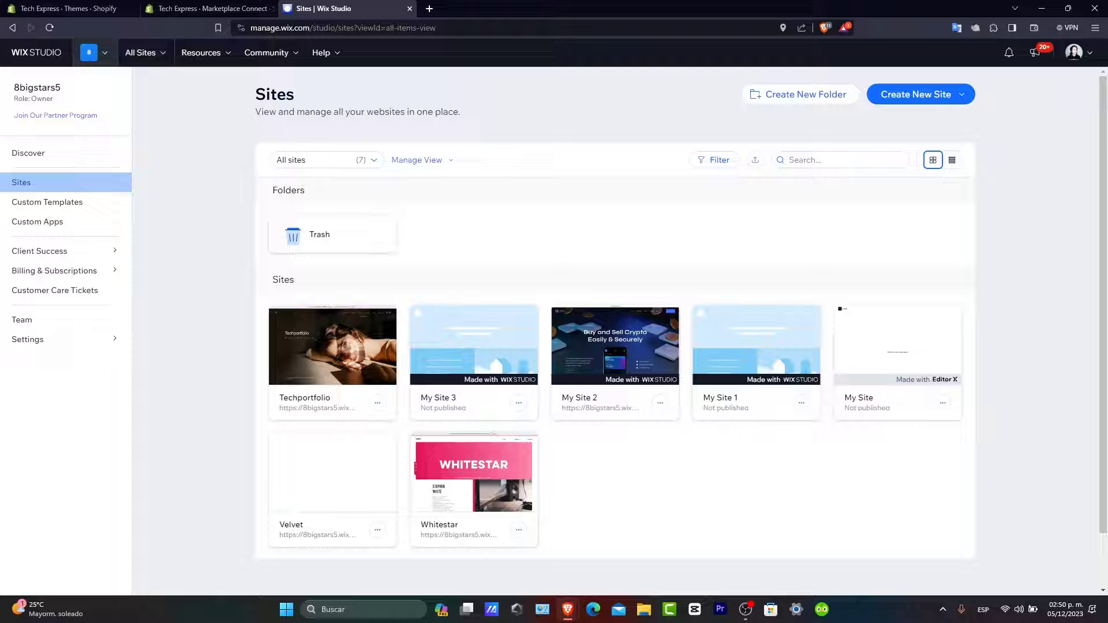
# Begin a new site and choose to build it from a template.
pyautogui.click(919, 93)
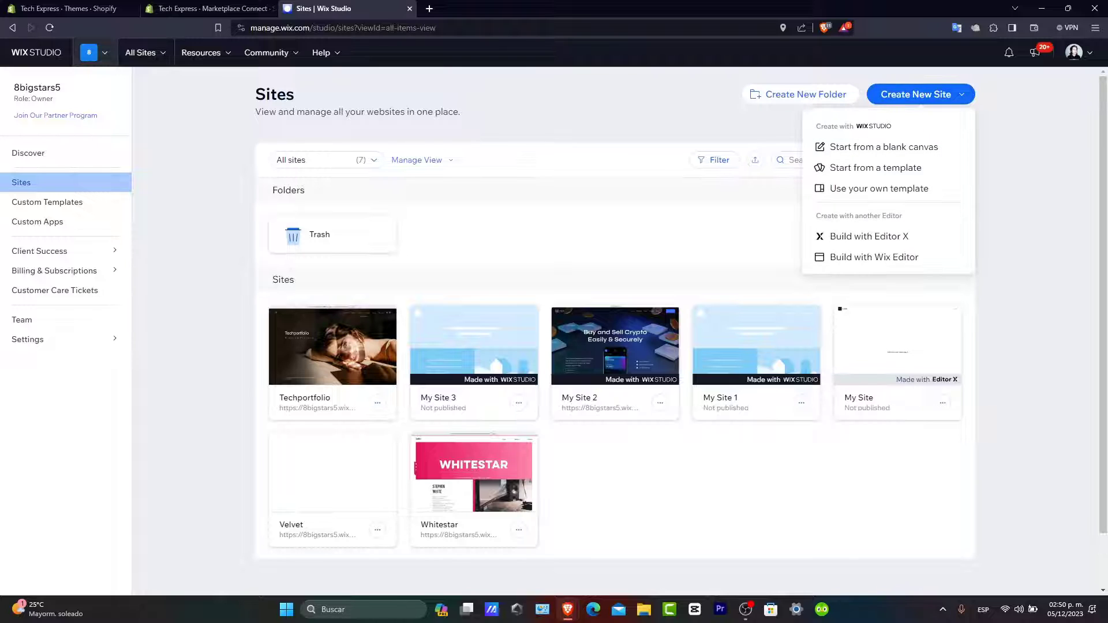
pyautogui.moveTo(877, 167)
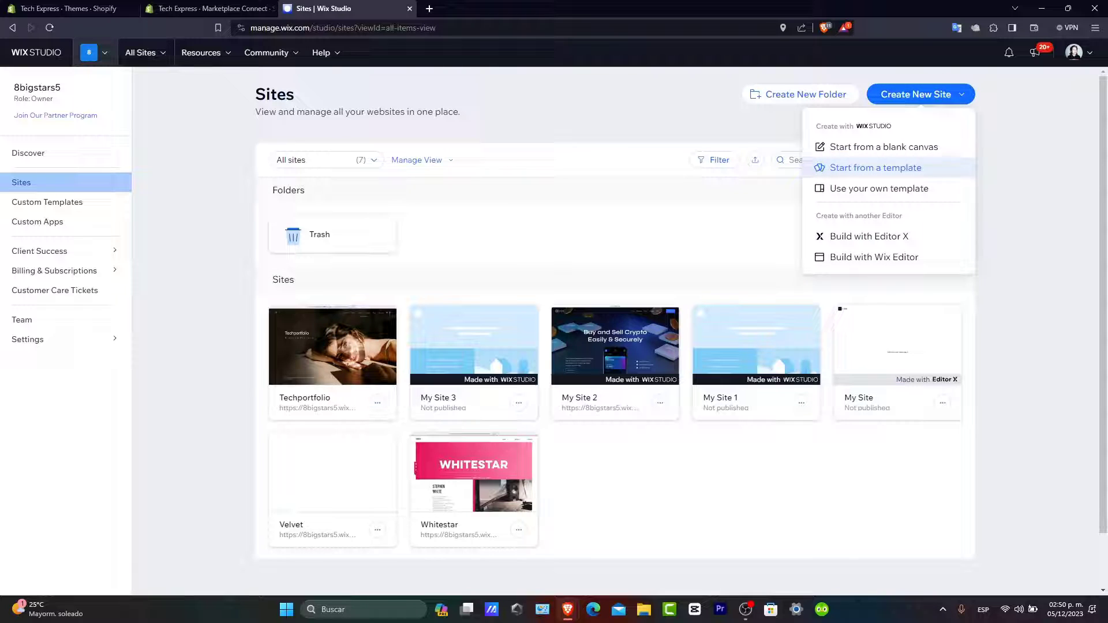
pyautogui.click(876, 167)
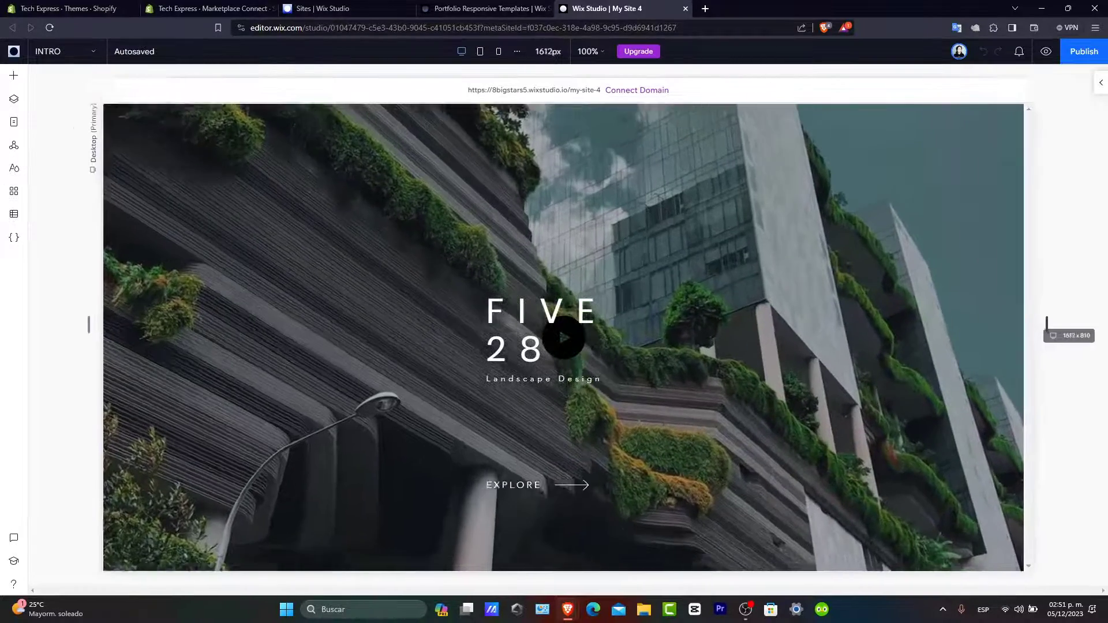
# Narrow the editing canvas to 1280 px and bring up the site's page list.
pyautogui.moveTo(1028, 326); pyautogui.dragTo(852, 326)
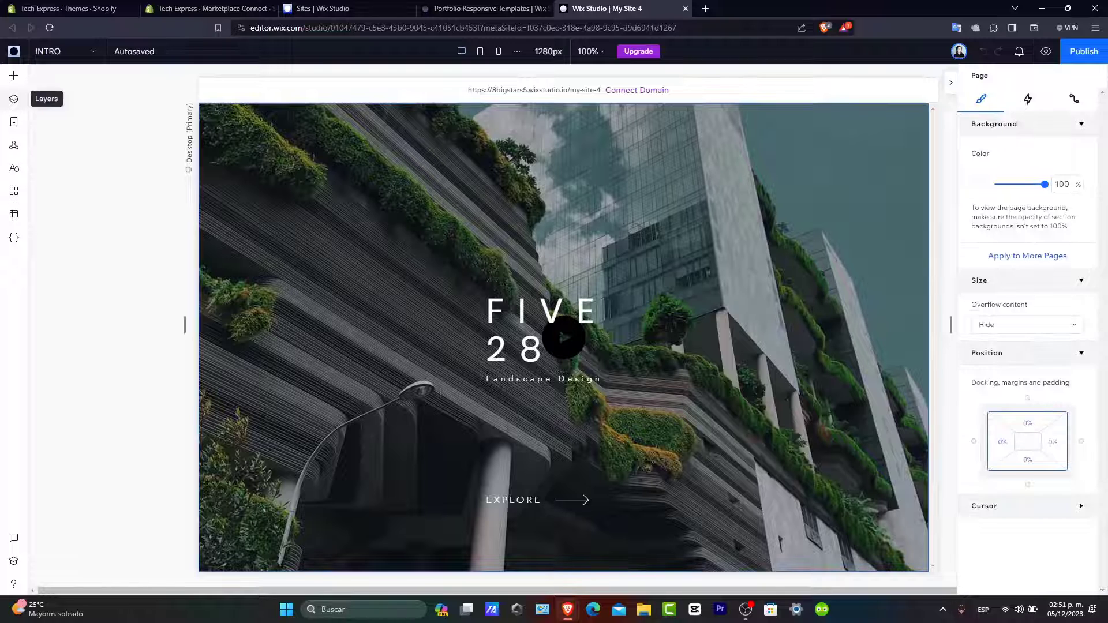
pyautogui.click(13, 98)
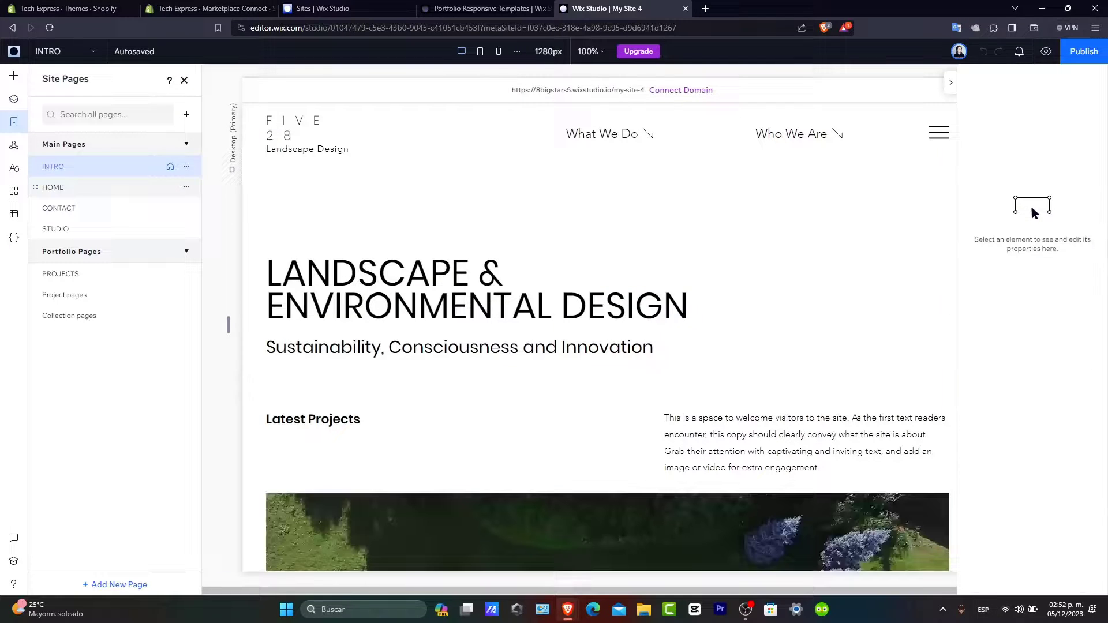
# View the HOME, CONTACT and STUDIO pages in turn from the Site Pages panel.
pyautogui.click(52, 187)
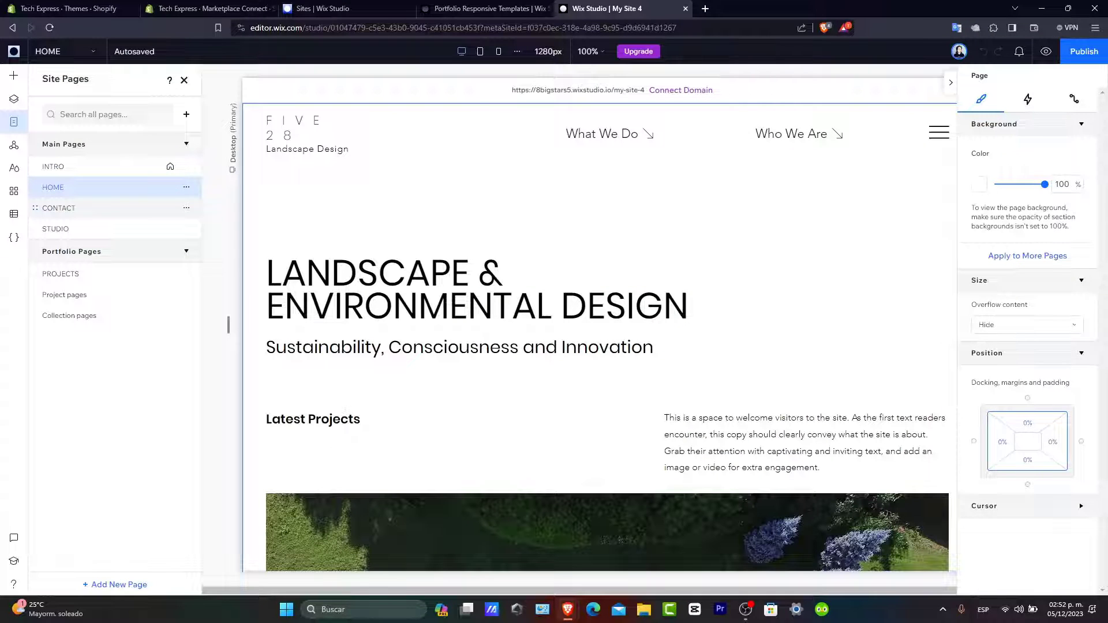
pyautogui.click(58, 208)
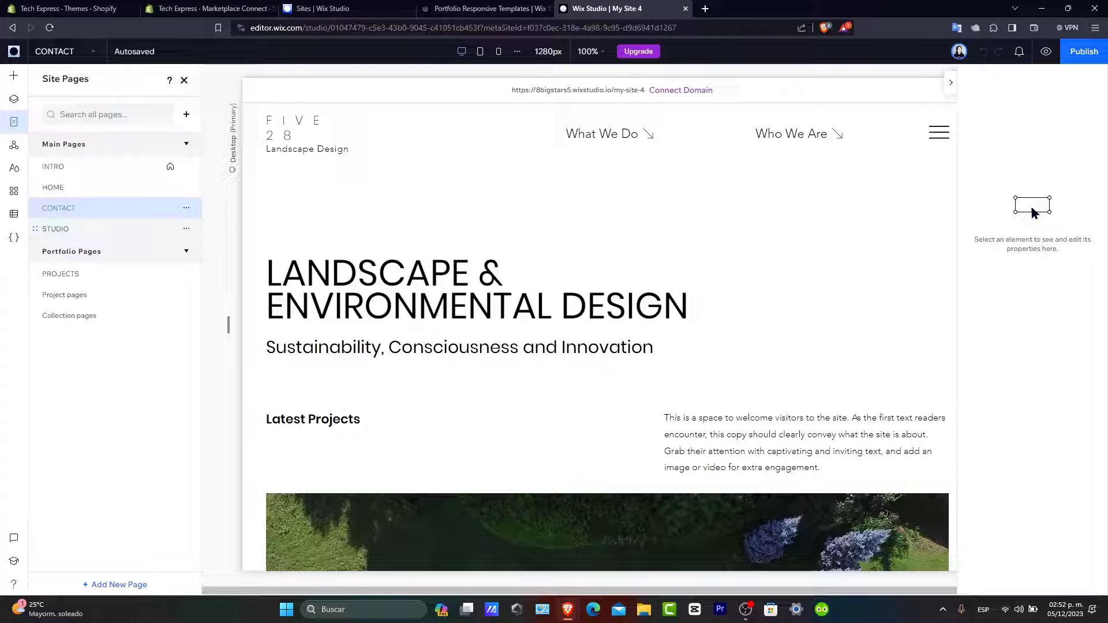
pyautogui.click(57, 208)
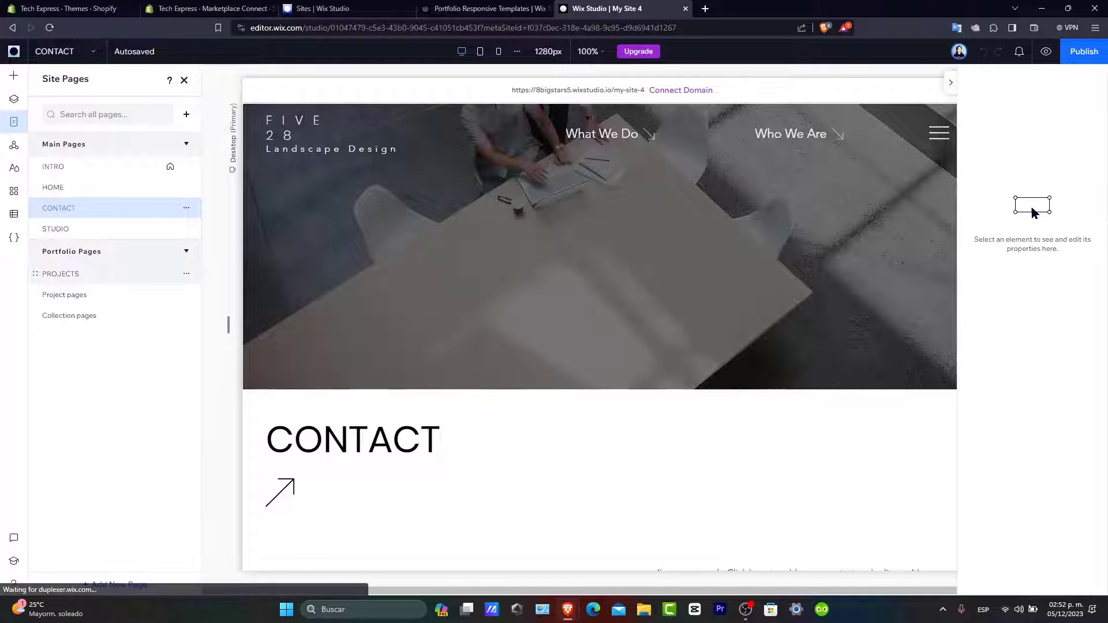
pyautogui.click(55, 228)
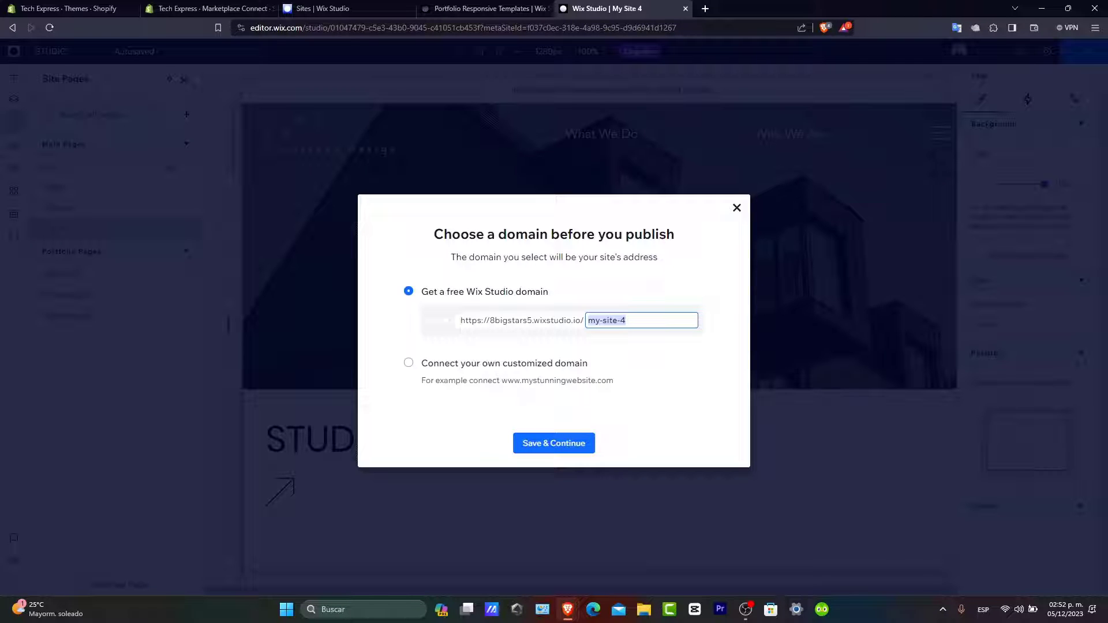
# Publish on a free wixstudio.io address with slug 1234 and view the live site.
pyautogui.write('1')
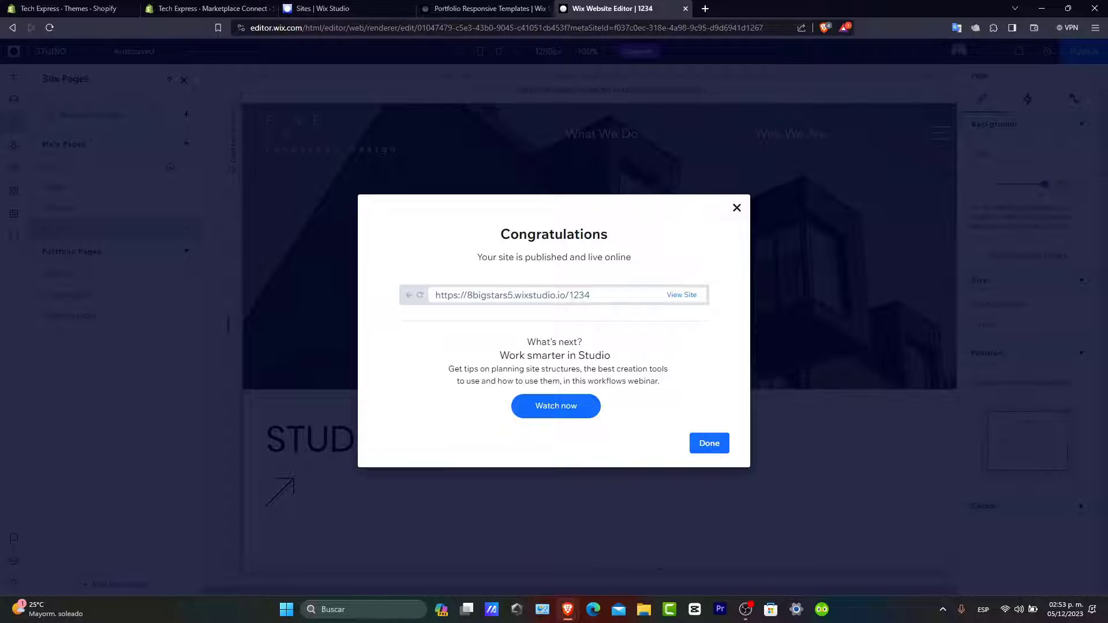
pyautogui.click(681, 294)
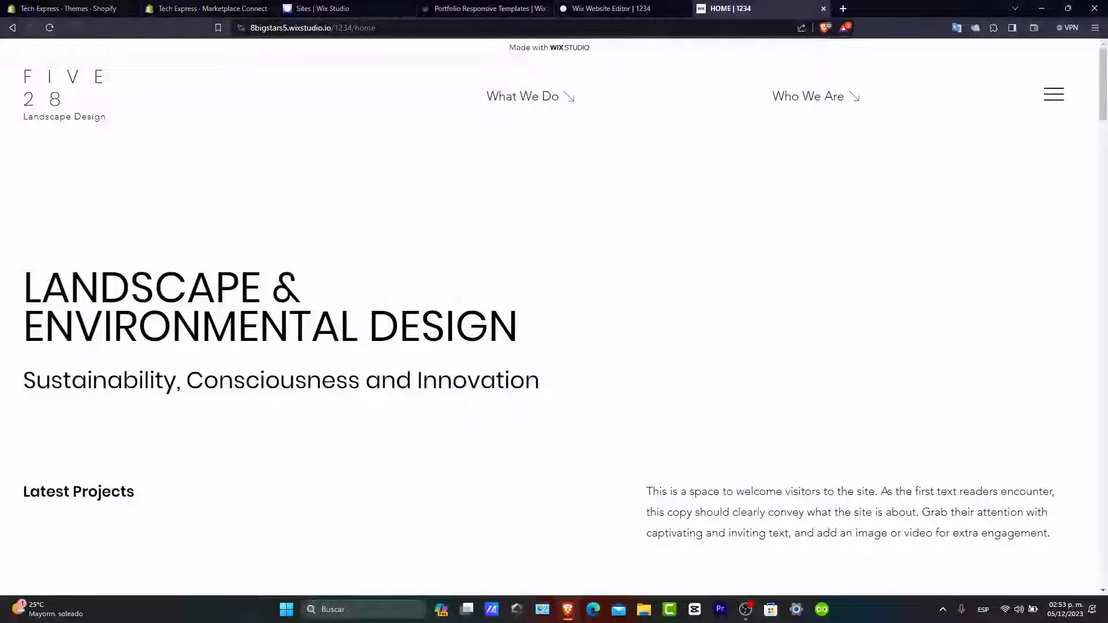
# Go to the live PROJECTS page via the hamburger menu and scroll the gallery to the footer.
pyautogui.click(1053, 93)
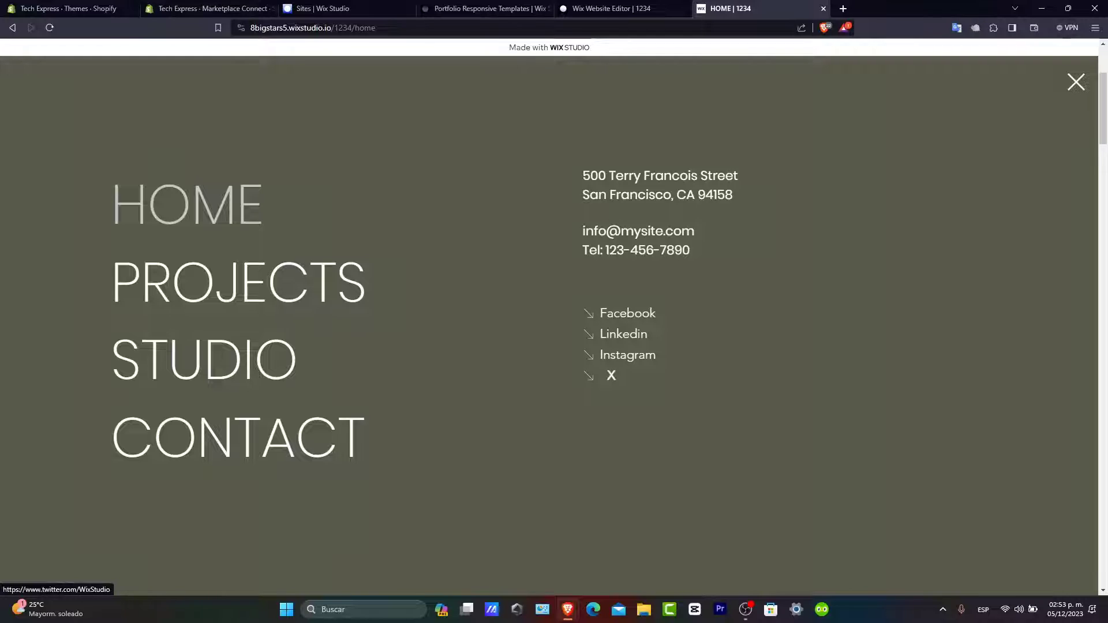
pyautogui.click(238, 281)
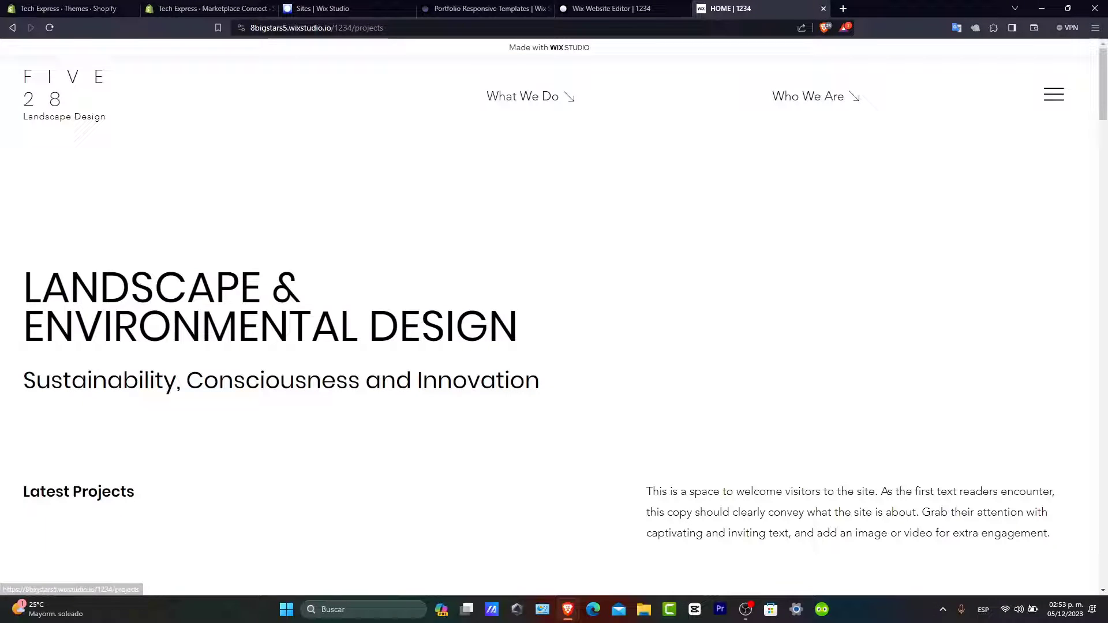
pyautogui.scroll(-3)
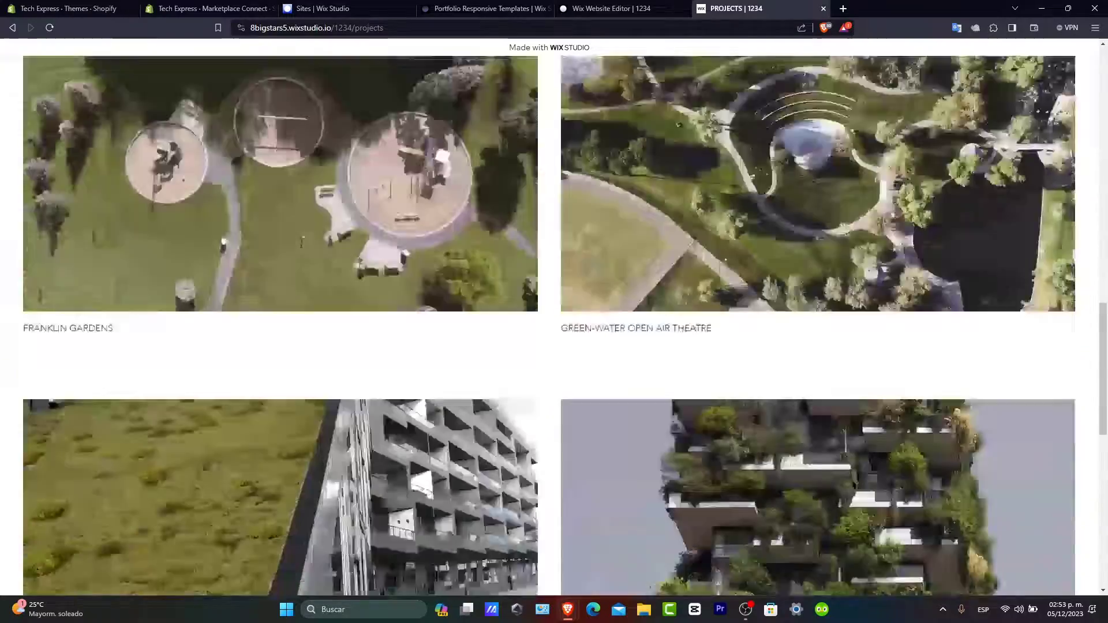
pyautogui.scroll(-3)
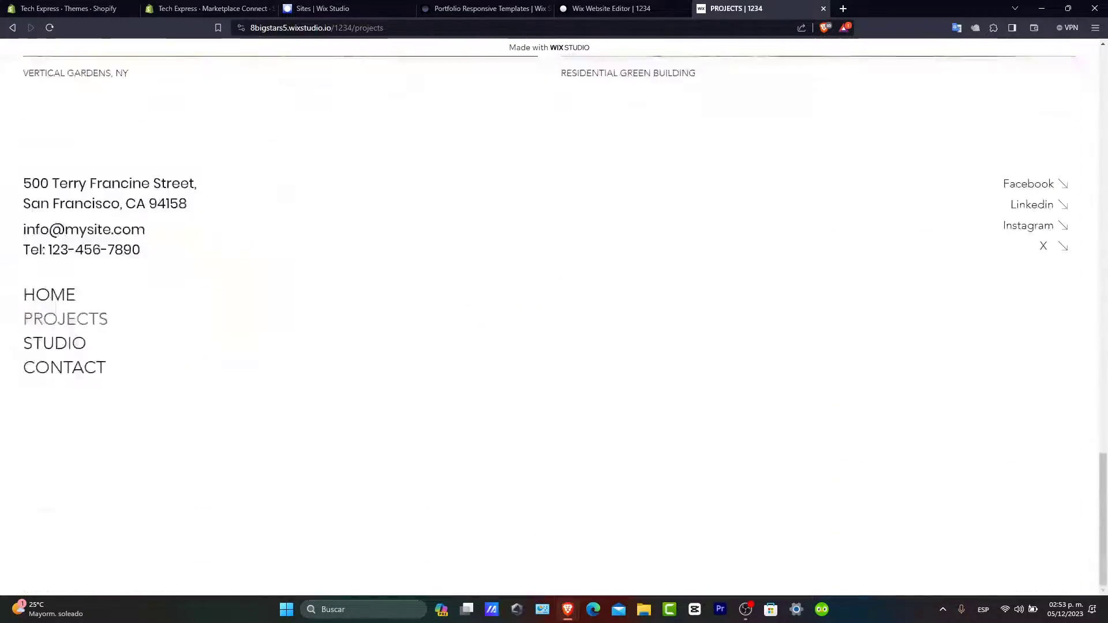
pyautogui.scroll(3)
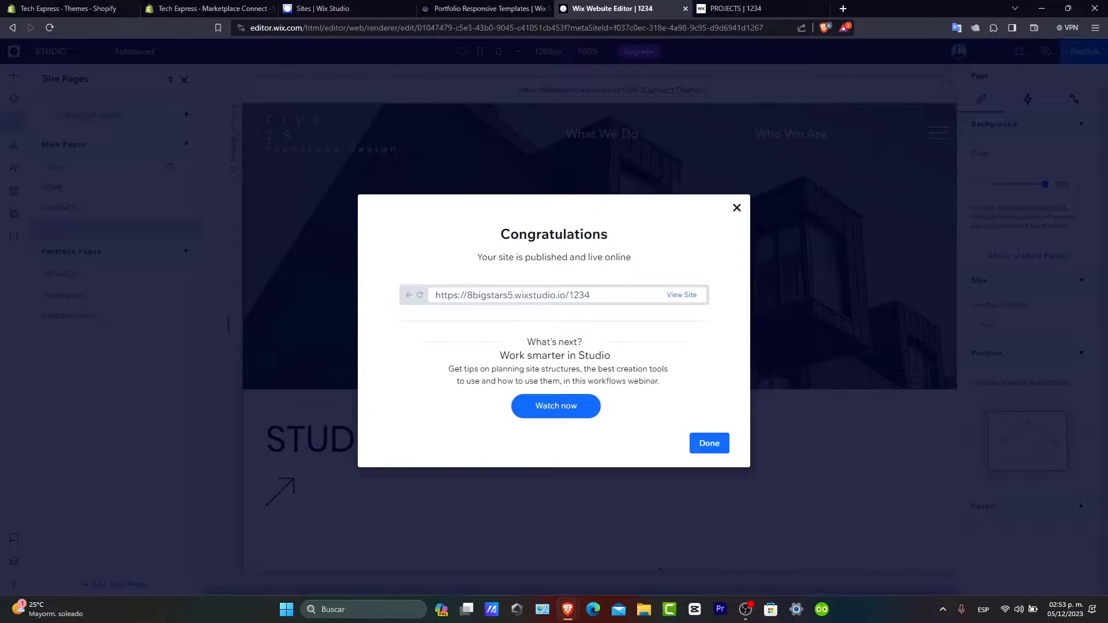
# Show the STUDIO page in the editor, then switch to the Wix.com dashboard tab.
pyautogui.click(708, 443)
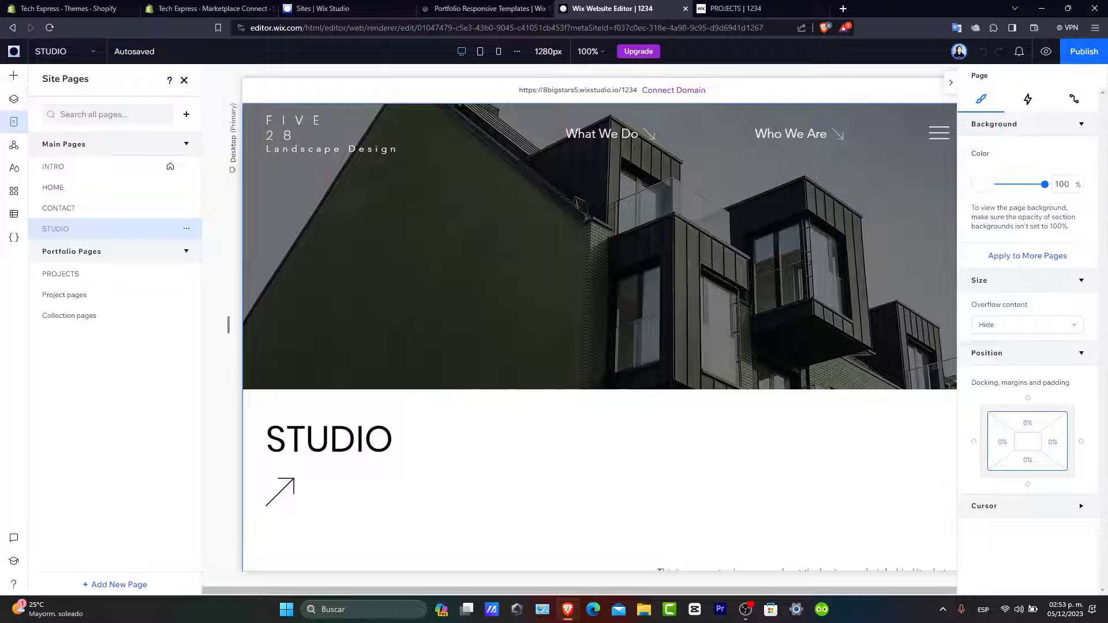
pyautogui.click(735, 8)
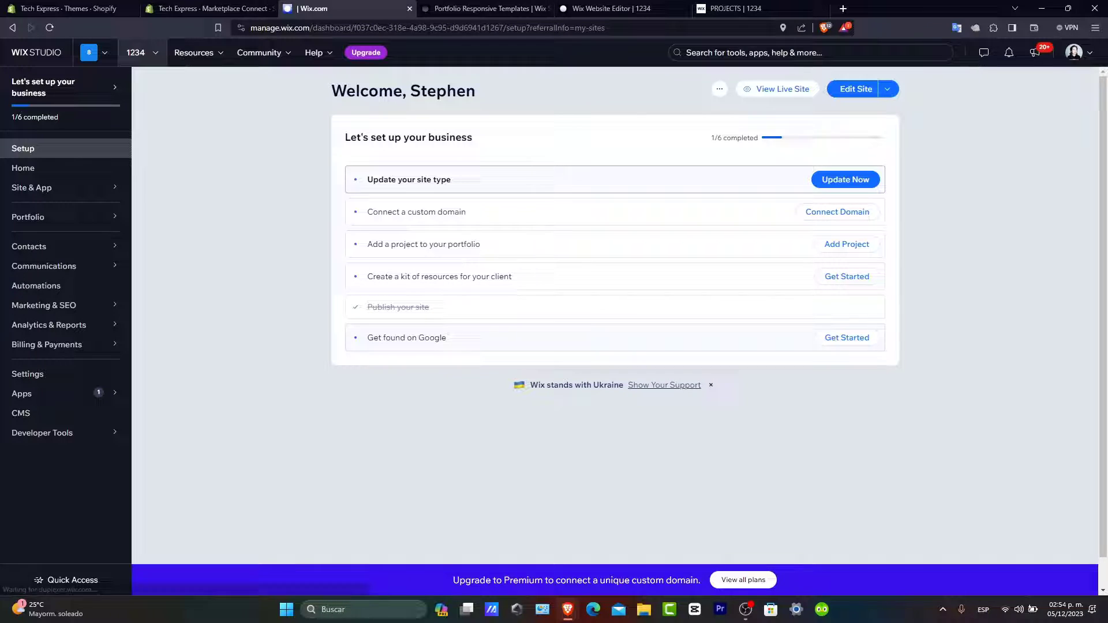
# View the dashboard Home overview with plan, domain and analytics stats.
pyautogui.click(23, 167)
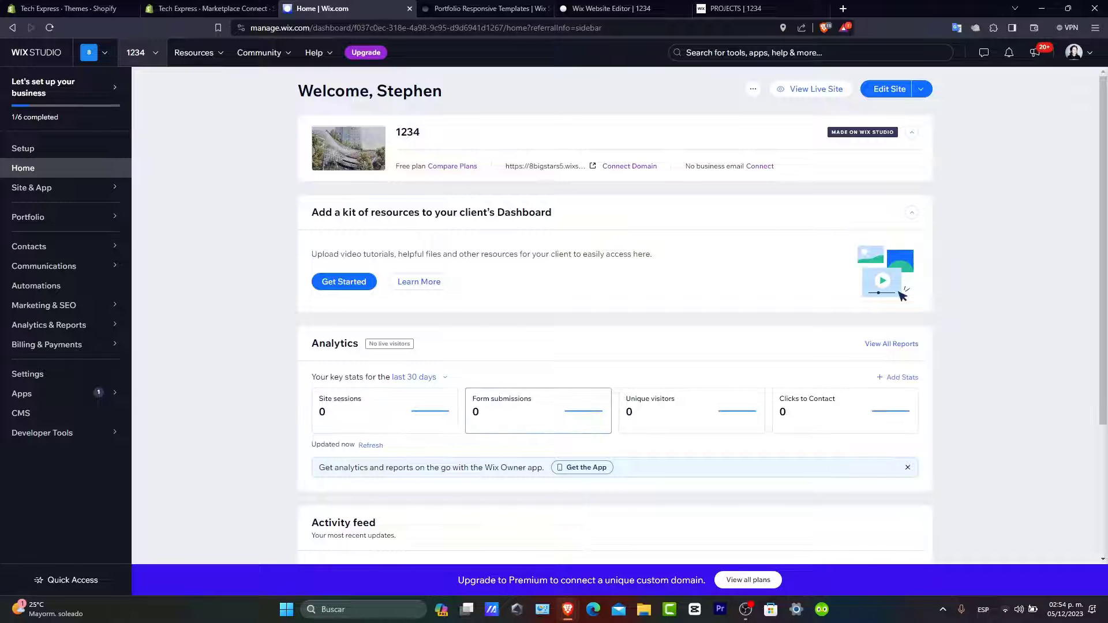
pyautogui.scroll(-3)
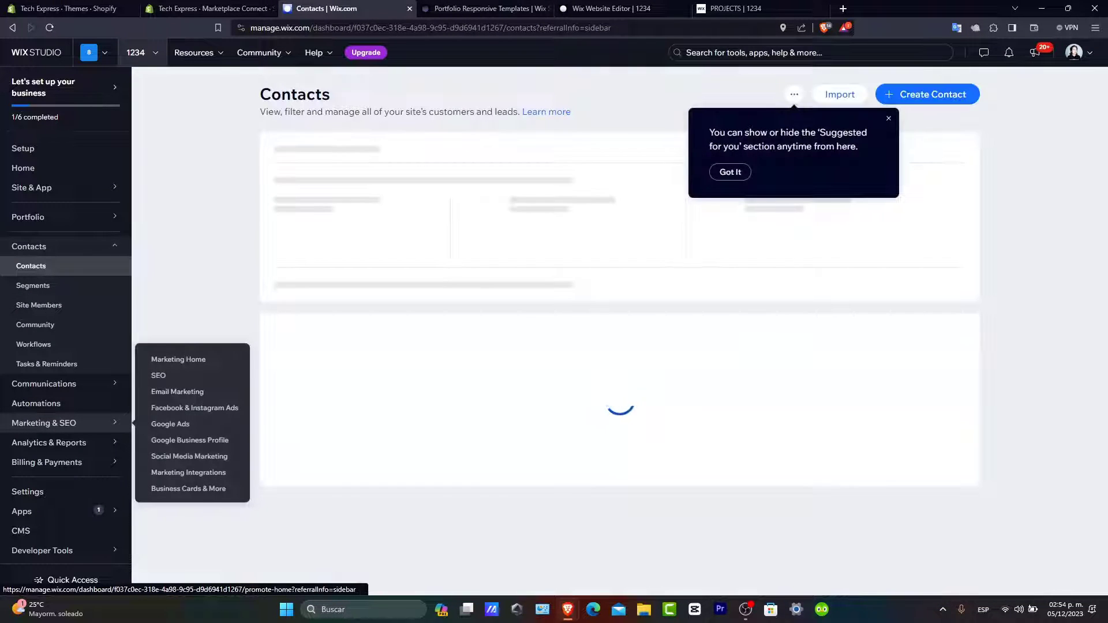
# Browse Marketing Home, Social Media Marketing templates and Your Social Content, then Traffic Overview.
pyautogui.click(178, 359)
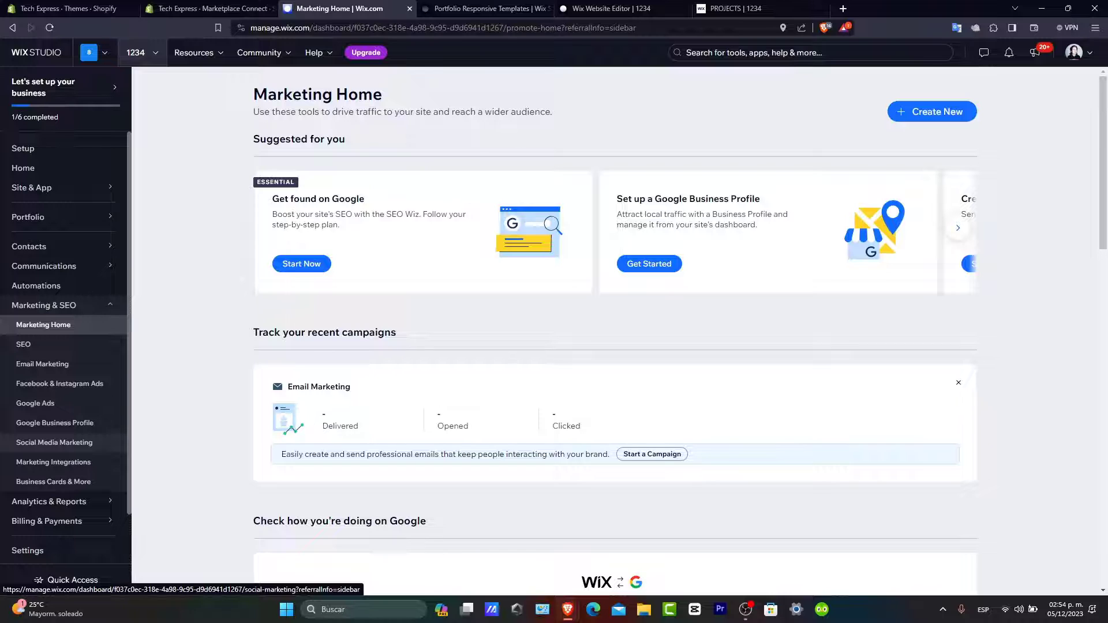
pyautogui.click(54, 442)
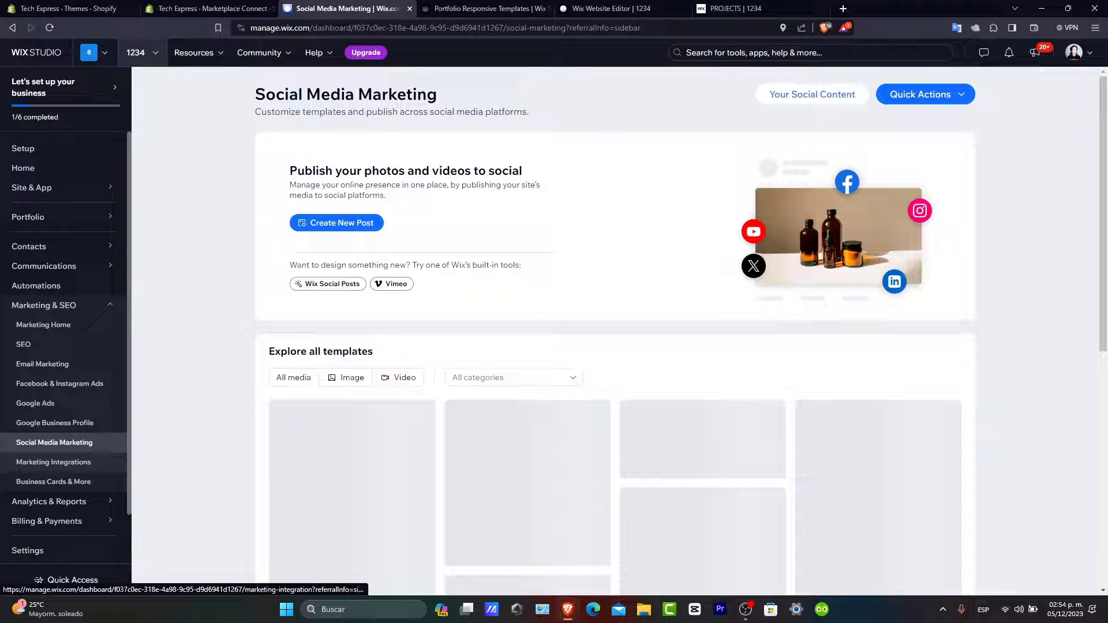
pyautogui.click(293, 377)
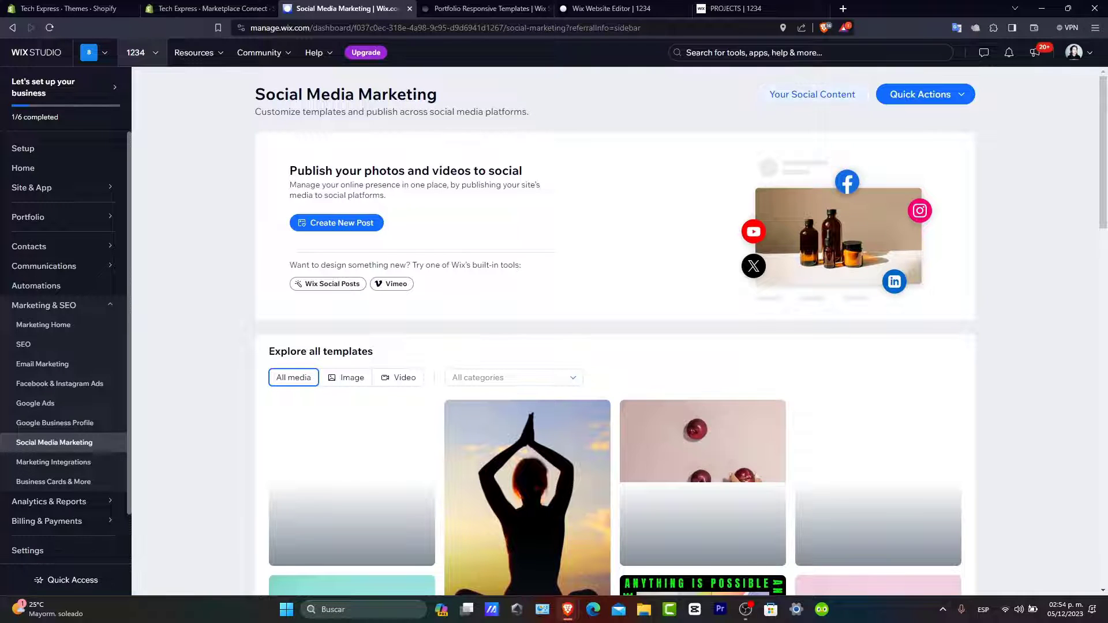
pyautogui.click(812, 93)
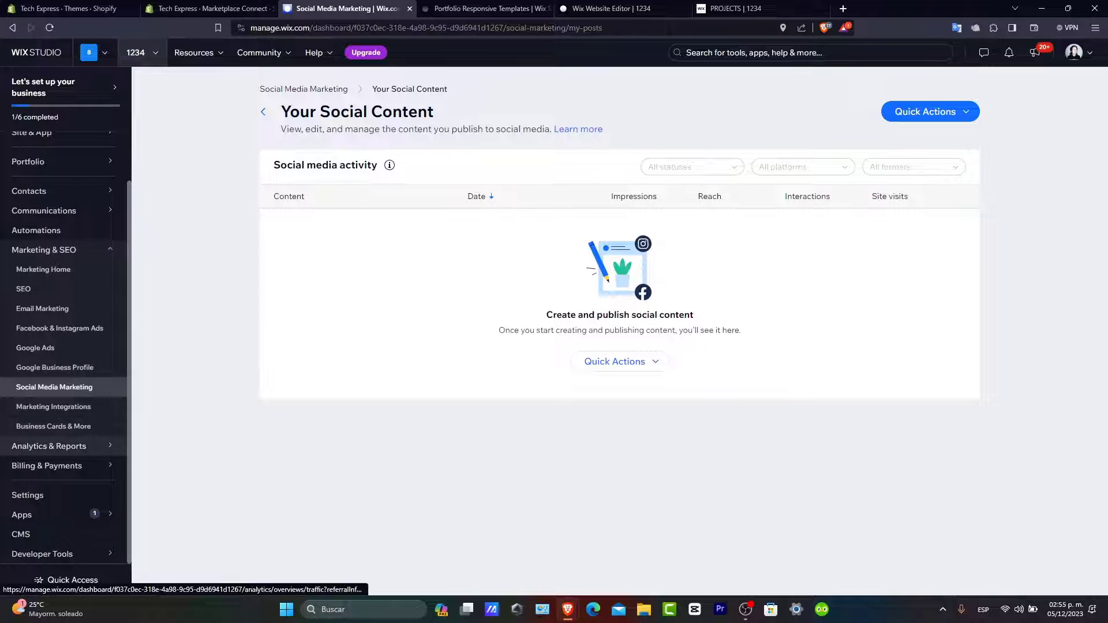
pyautogui.click(43, 230)
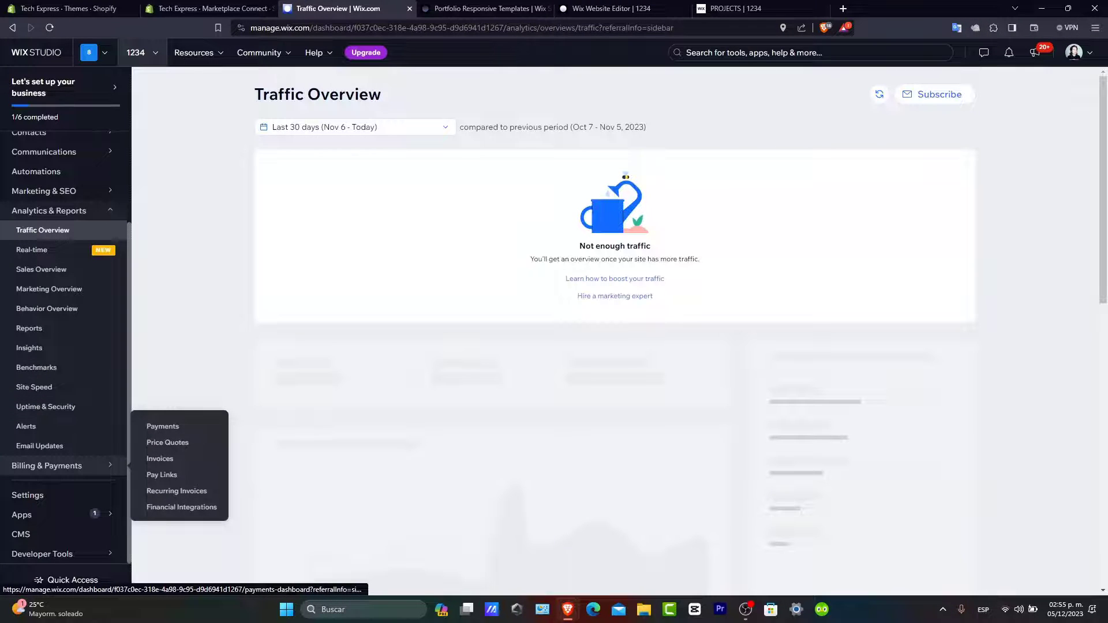
pyautogui.moveTo(39, 446)
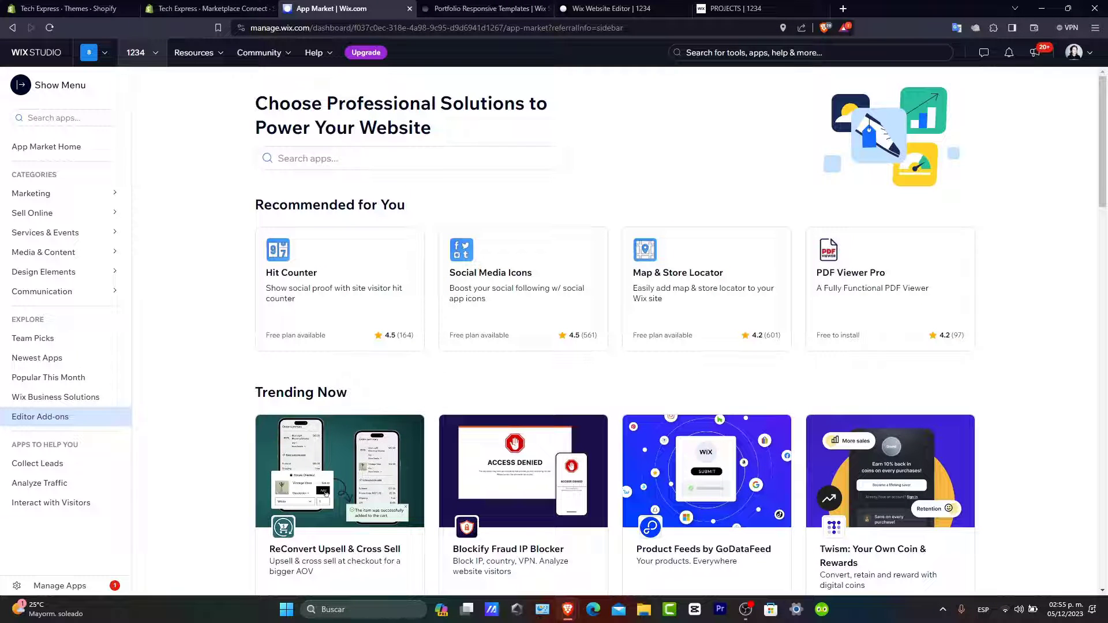
# Scroll the App Market past trending apps to Business Solutions and Team Picks.
pyautogui.scroll(-3)
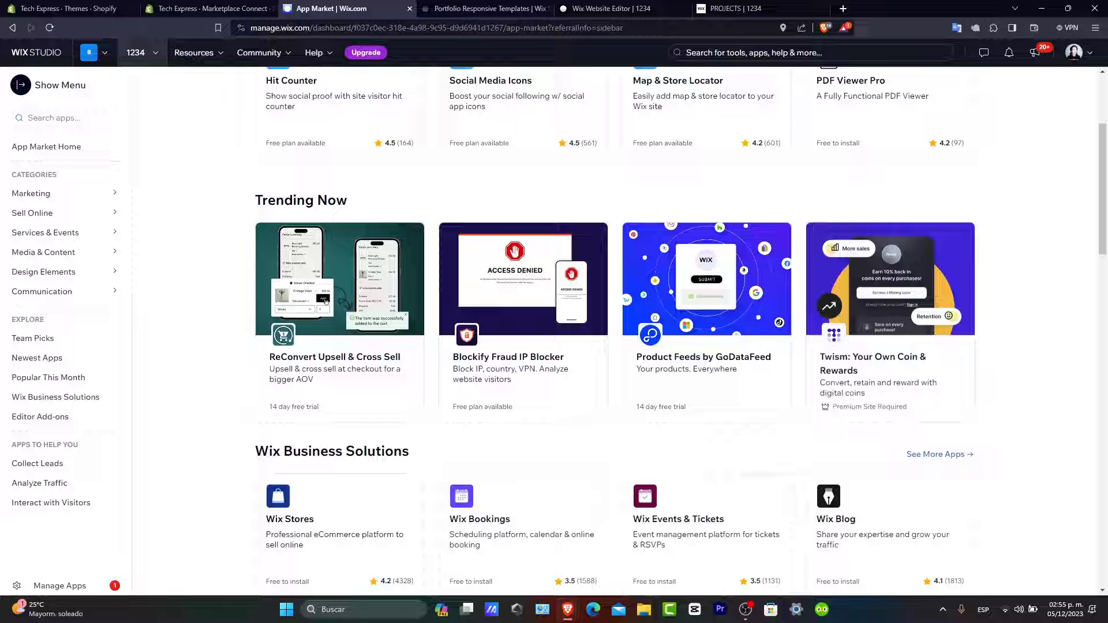
pyautogui.scroll(-3)
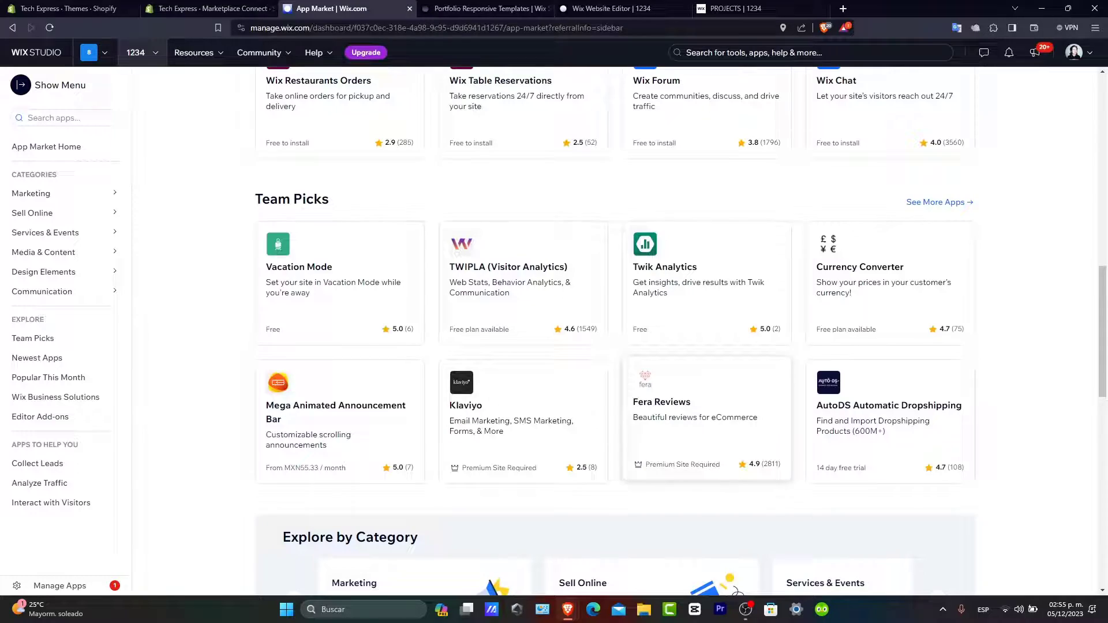
# Return to the live PROJECTS | 1234 tab and scroll into the project gallery.
pyautogui.click(753, 8)
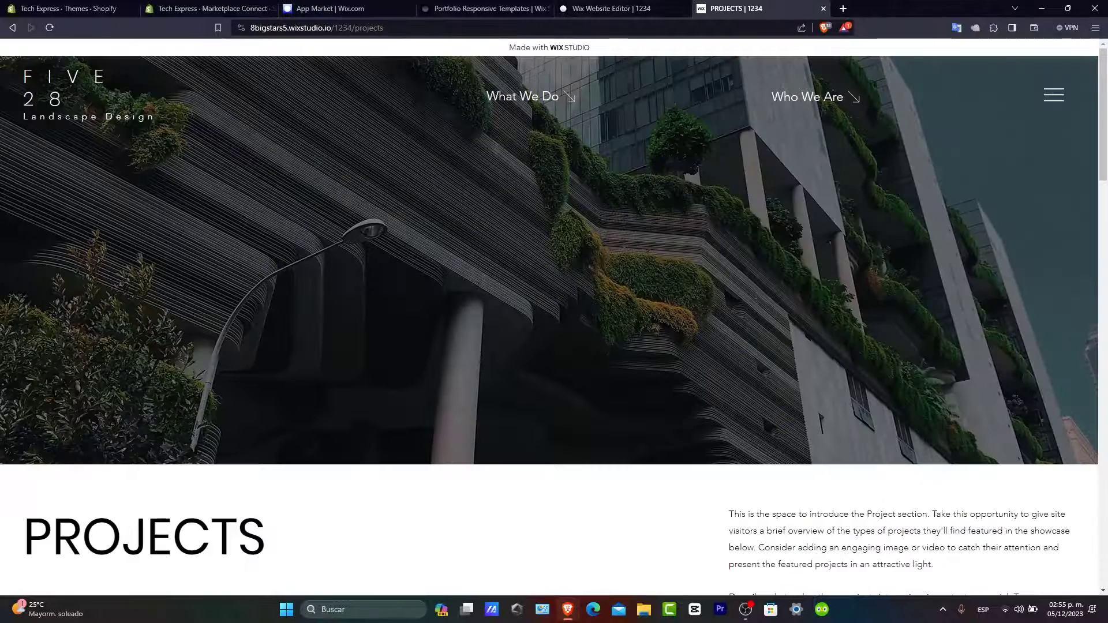
pyautogui.scroll(-3)
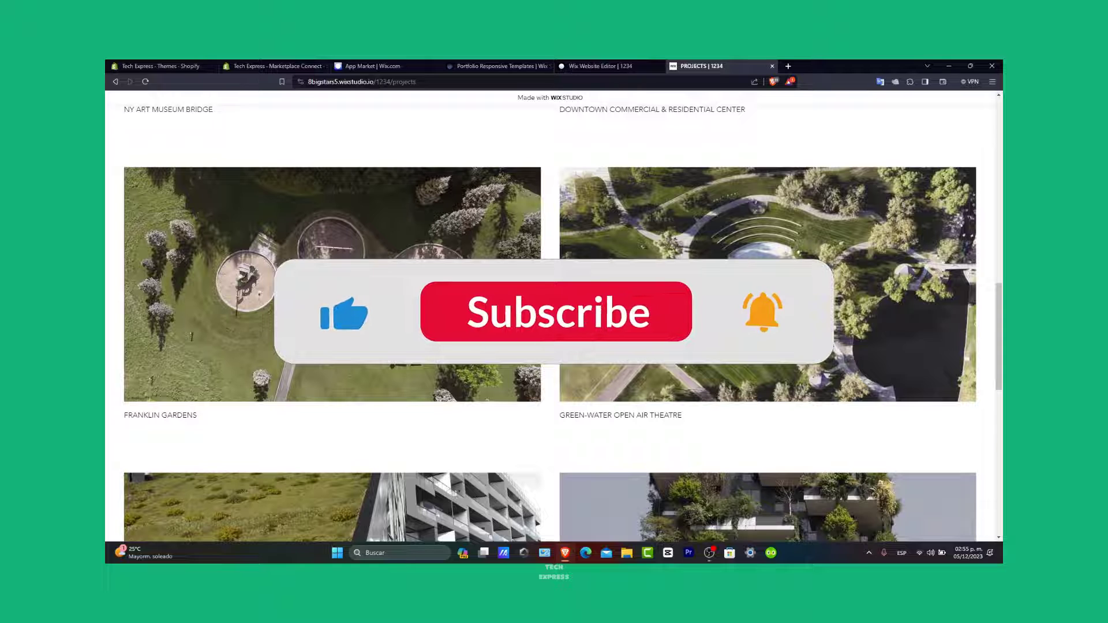
pyautogui.click(555, 312)
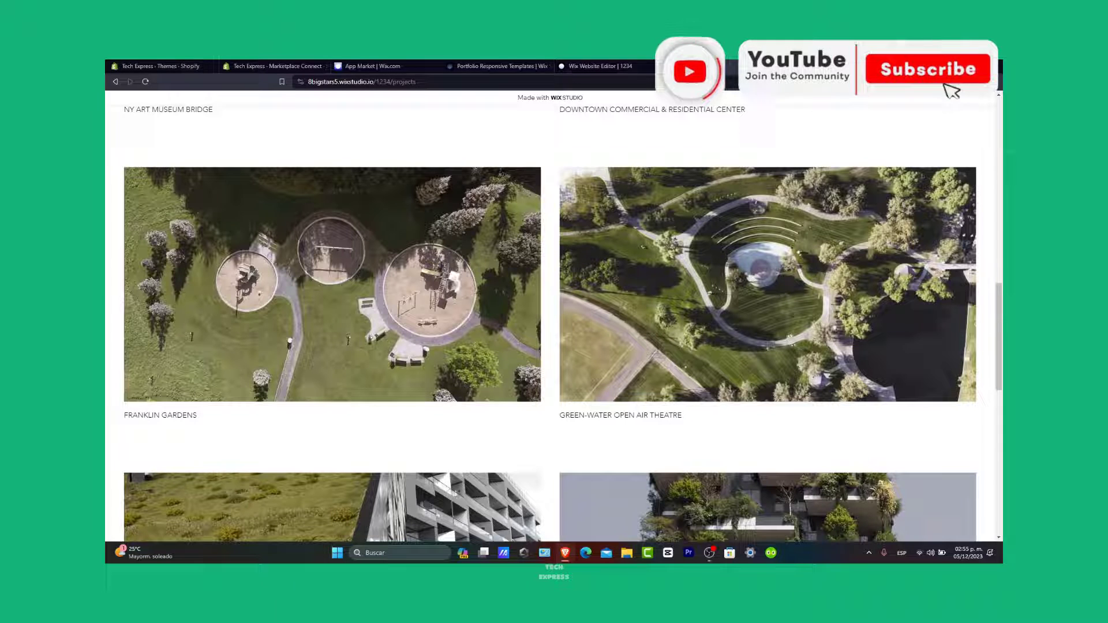
pyautogui.click(927, 68)
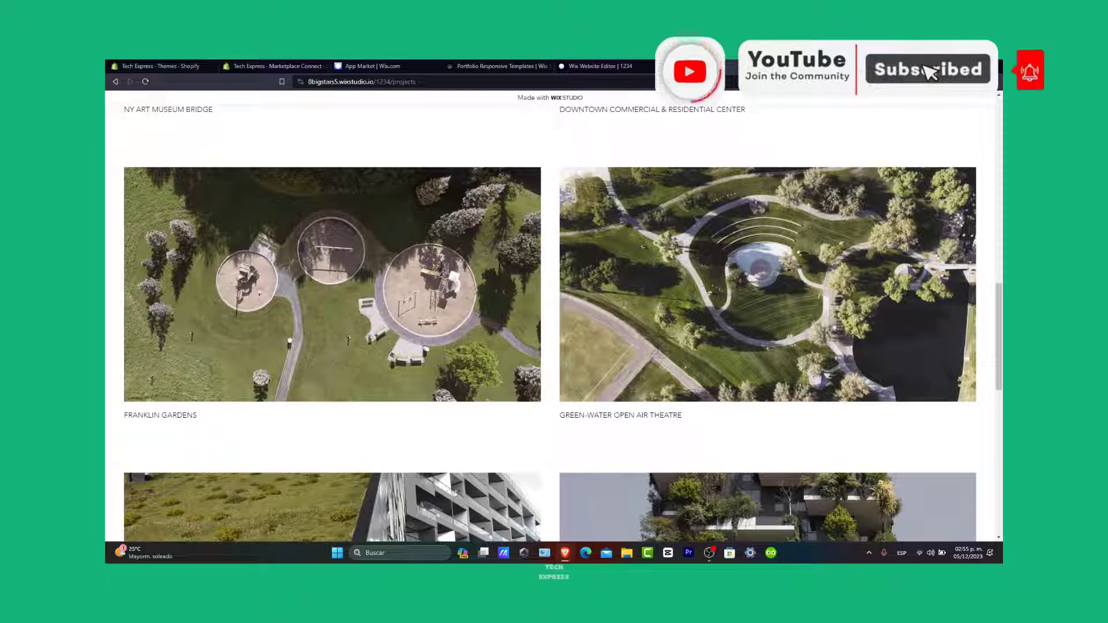